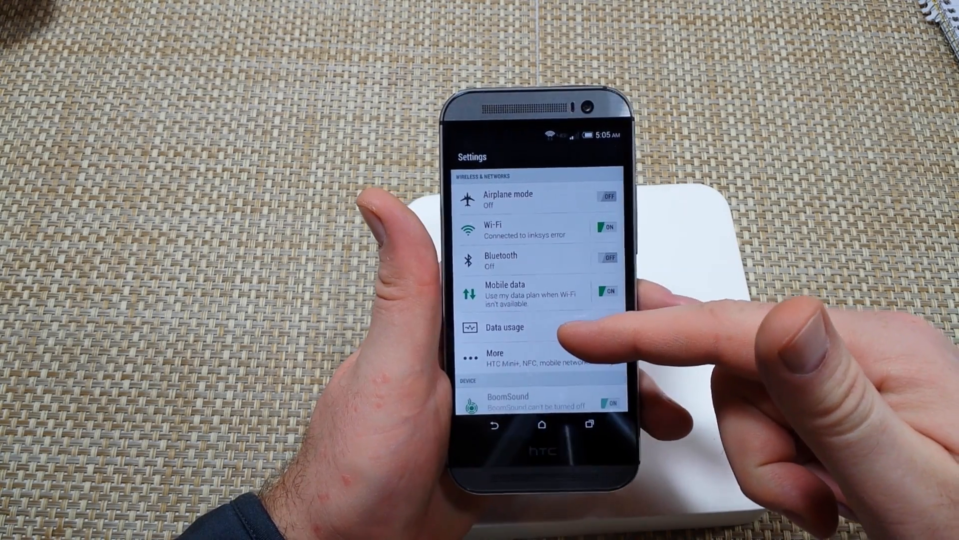
- Open Data usage from the Wireless & networks section of Settings
left_click(503, 327)
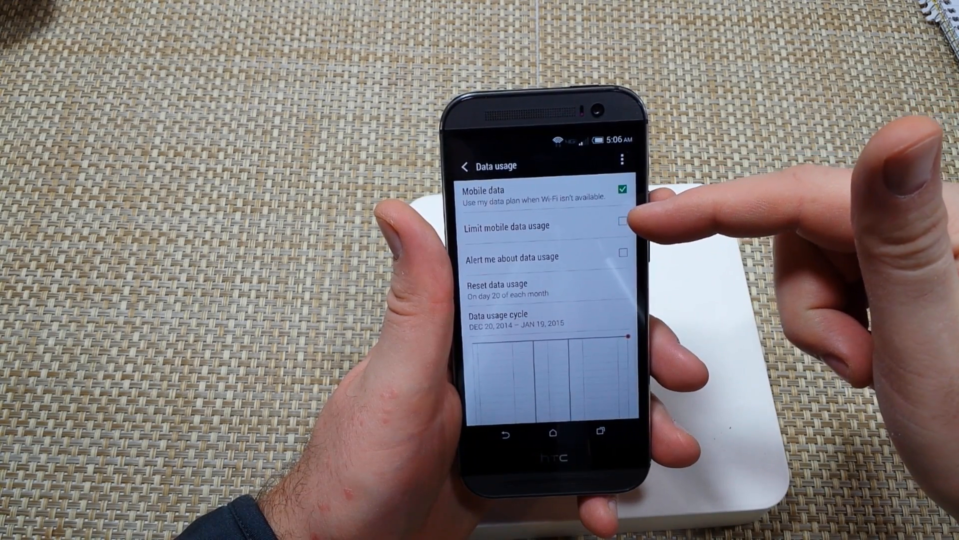
left_click(622, 221)
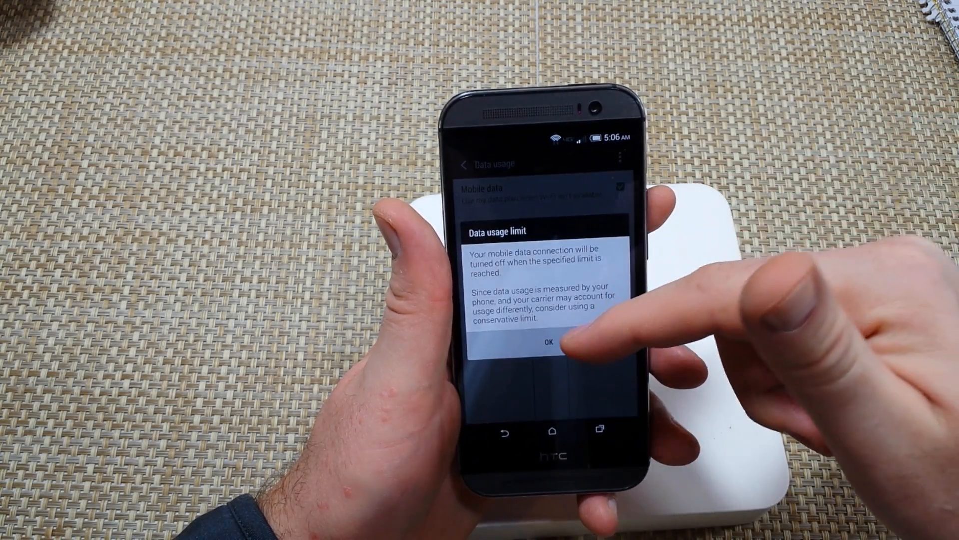
left_click(546, 341)
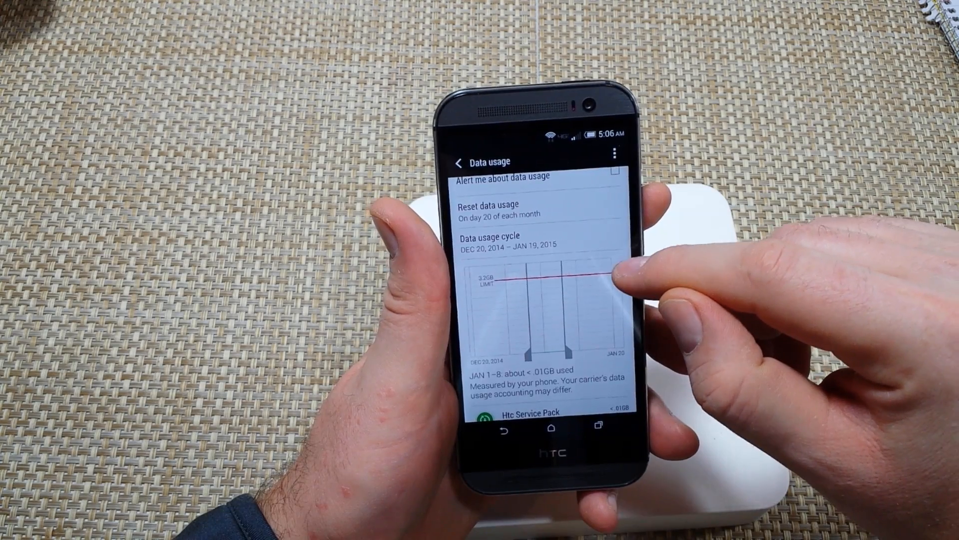
left_click_drag(605, 269, 606, 285)
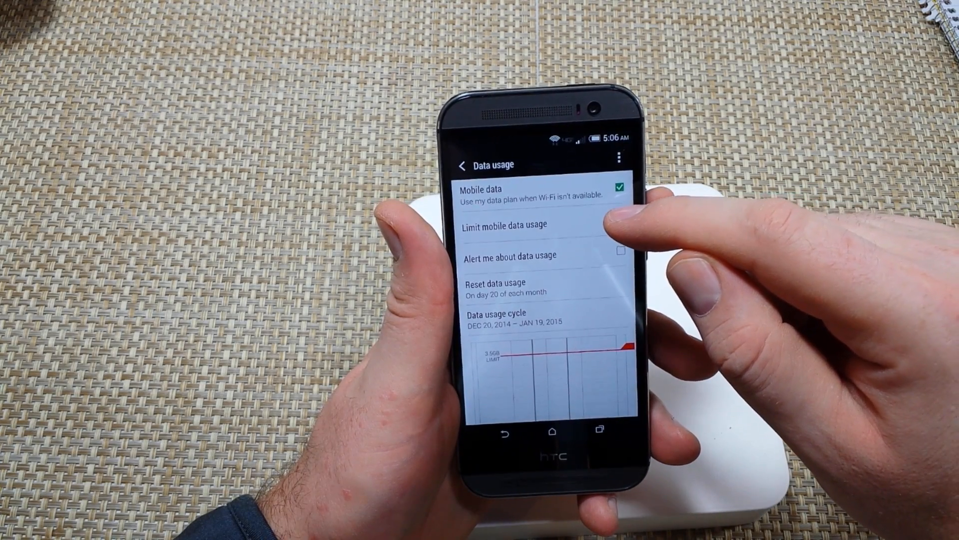
left_click(622, 225)
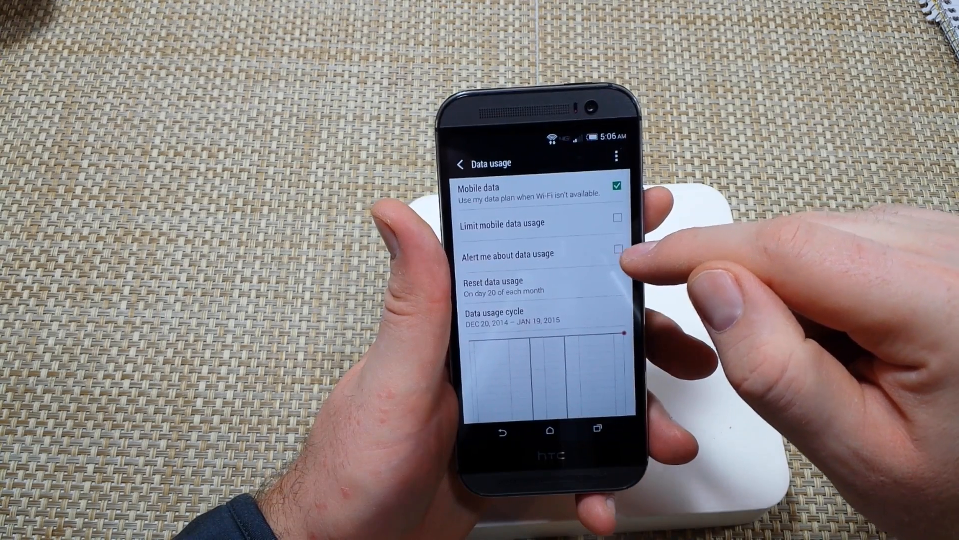
left_click(616, 249)
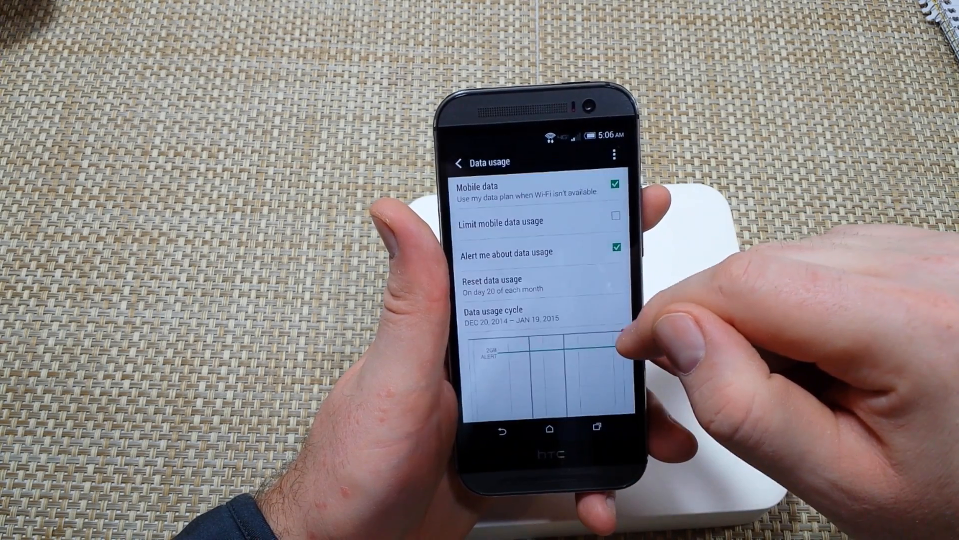
scroll("down", 3)
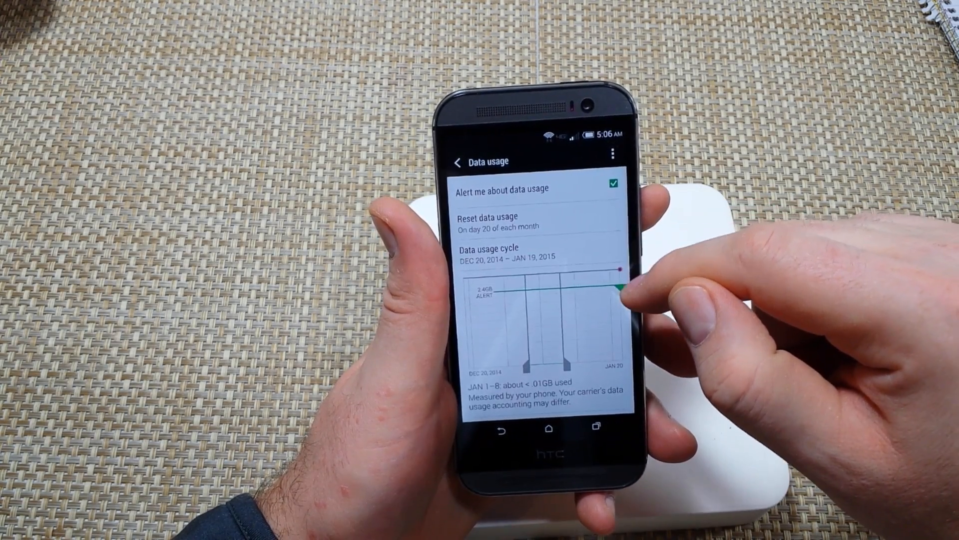
left_click_drag(619, 288, 619, 288)
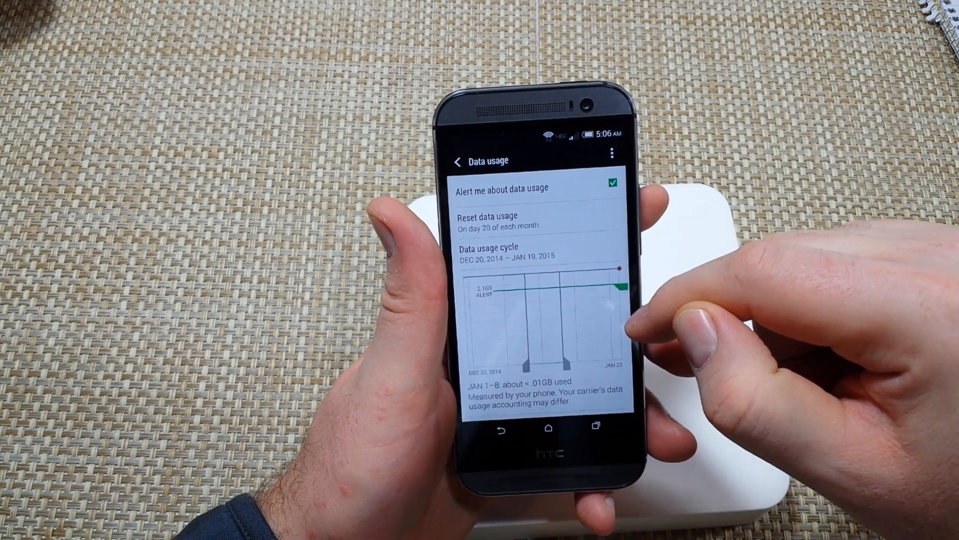
scroll("down", 3)
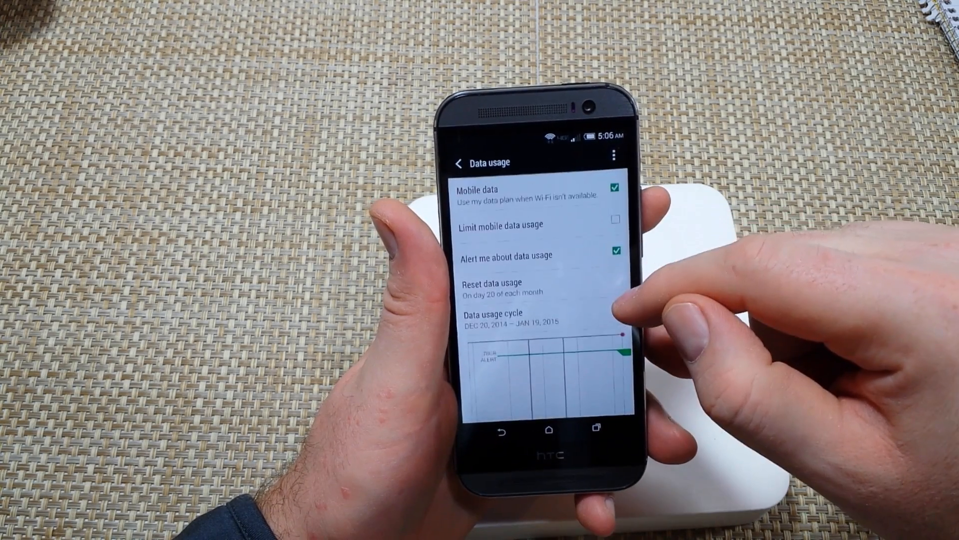
left_click(616, 249)
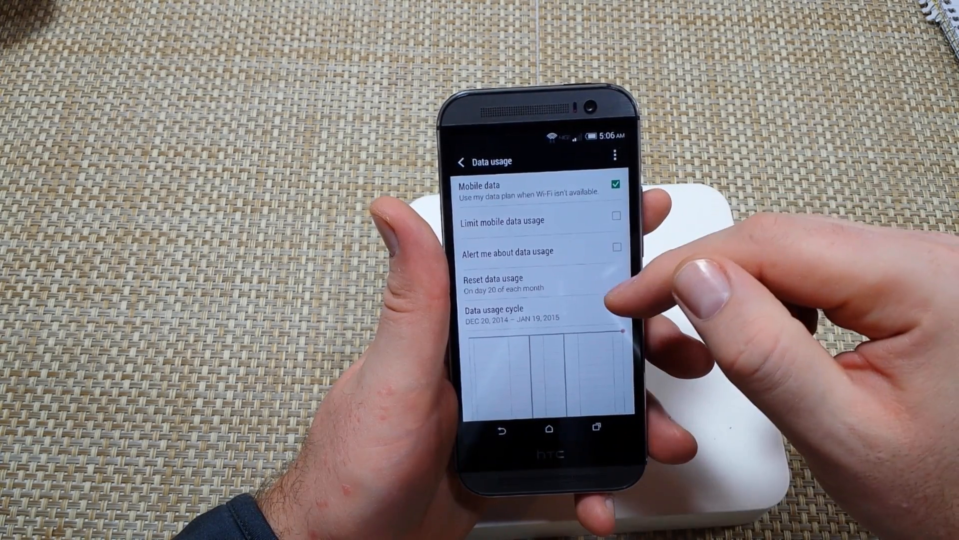
scroll("down", 3)
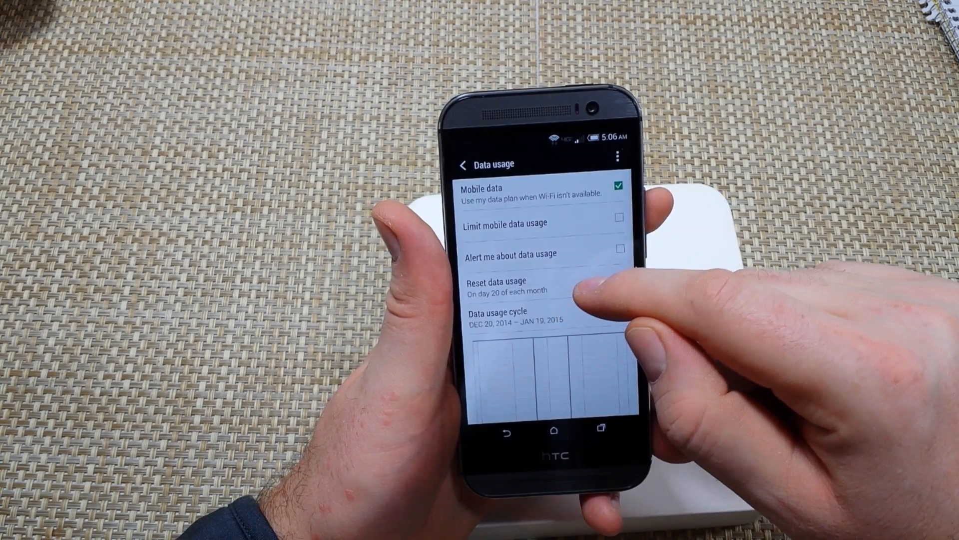
- Set the data usage reset date to day 2, giving a Jan 2 – Feb 1 cycle
left_click(497, 286)
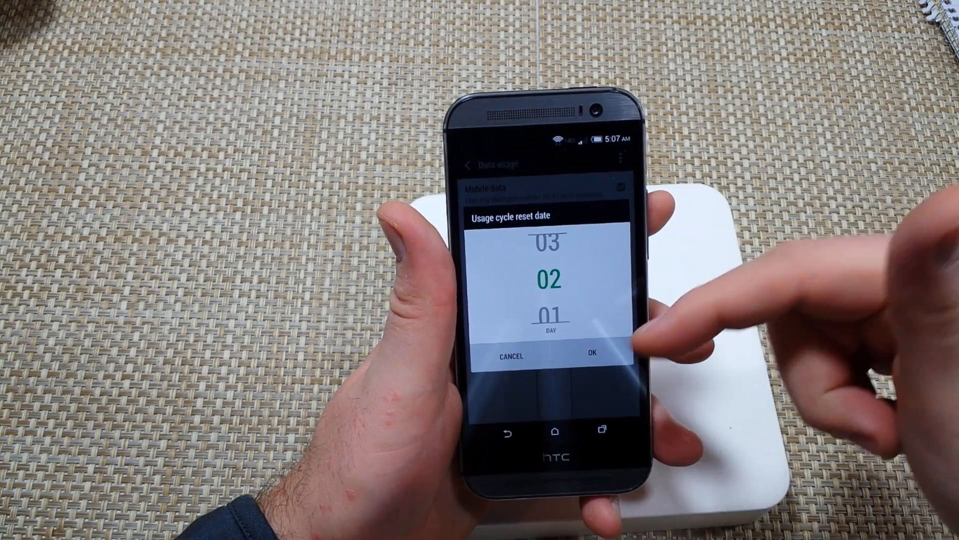
left_click(591, 356)
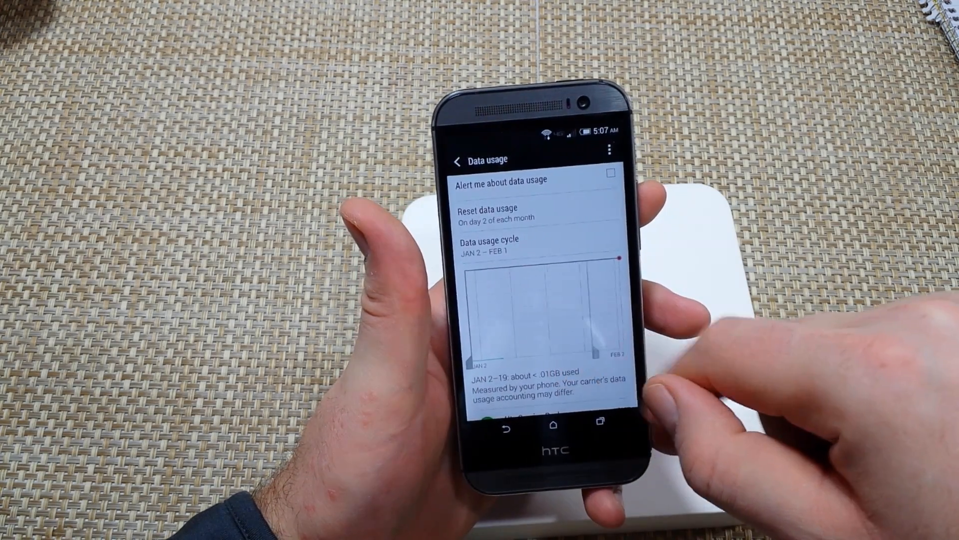
- Scroll the app list below the usage chart to reach Google+
scroll("down", 3)
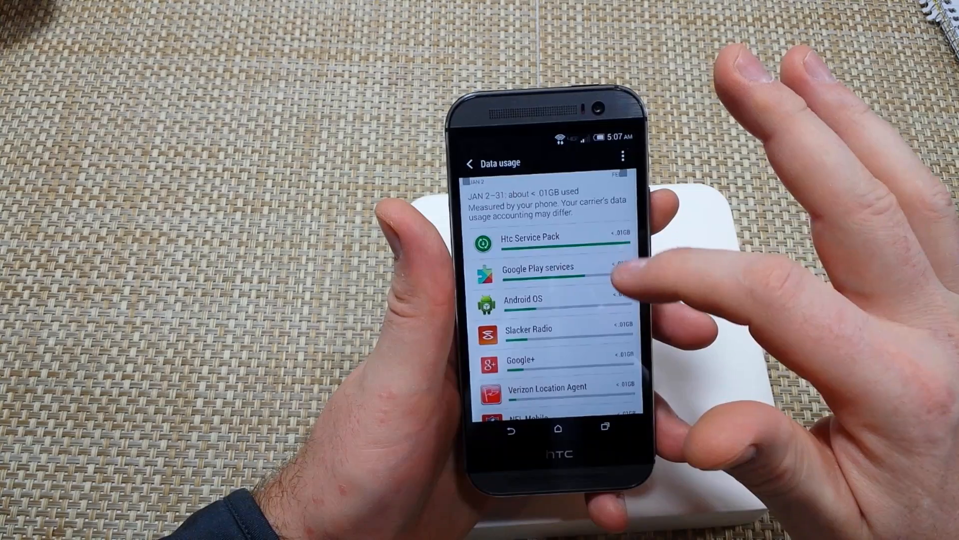
scroll("down", 3)
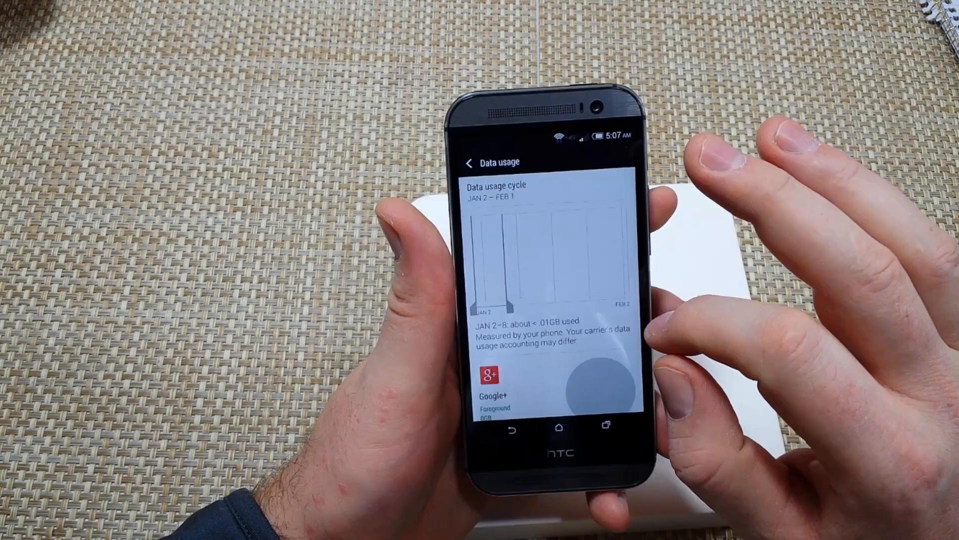
- Enable Restrict background data for Google+, accept the warning, and return to Data usage
scroll("down", 3)
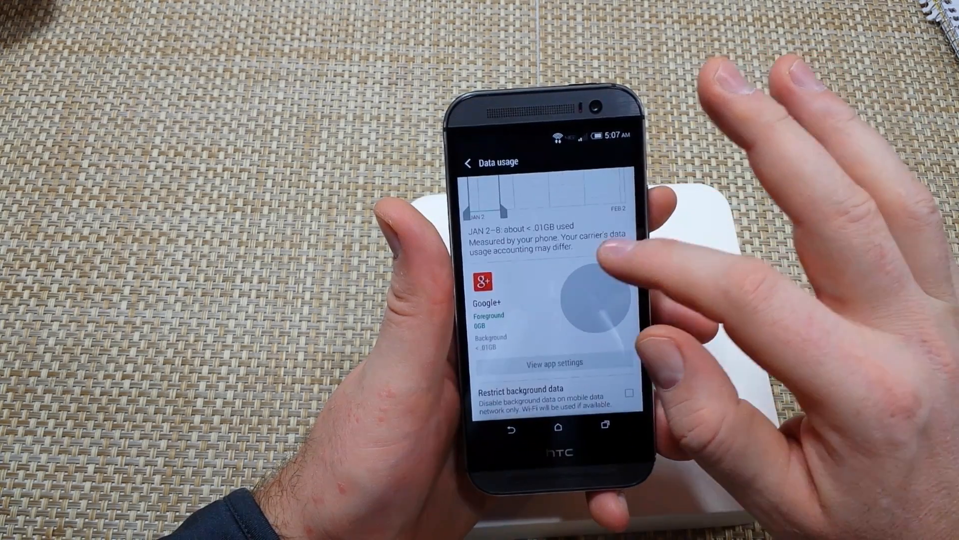
left_click(629, 394)
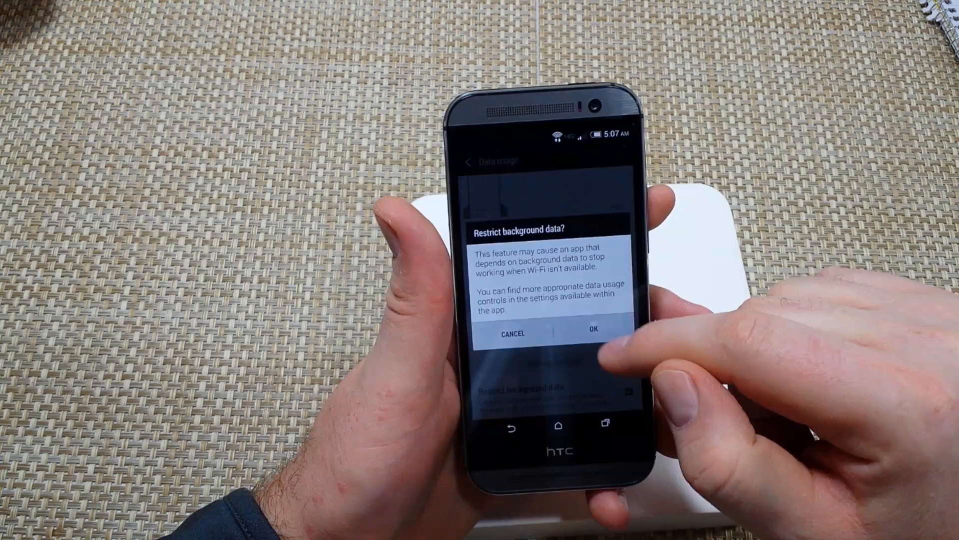
left_click(591, 328)
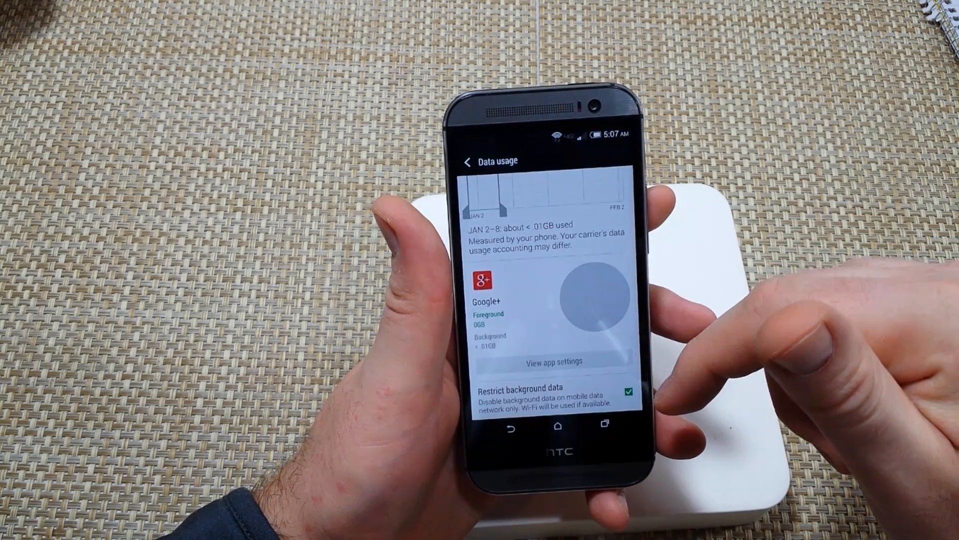
left_click(629, 392)
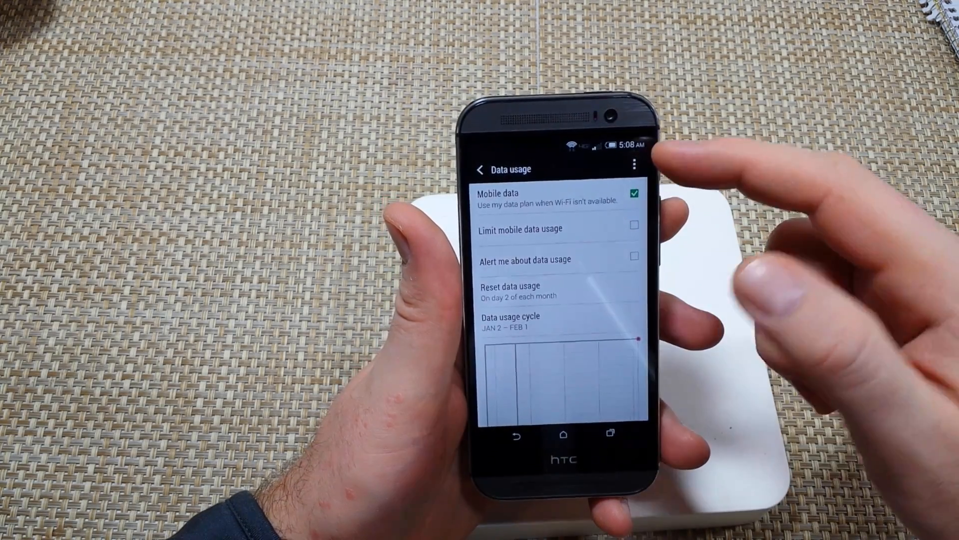
- Turn on Show Wi-Fi usage in the overflow menu and review the Wi-Fi tab's ~1.43 GB per-app totals
left_click(634, 165)
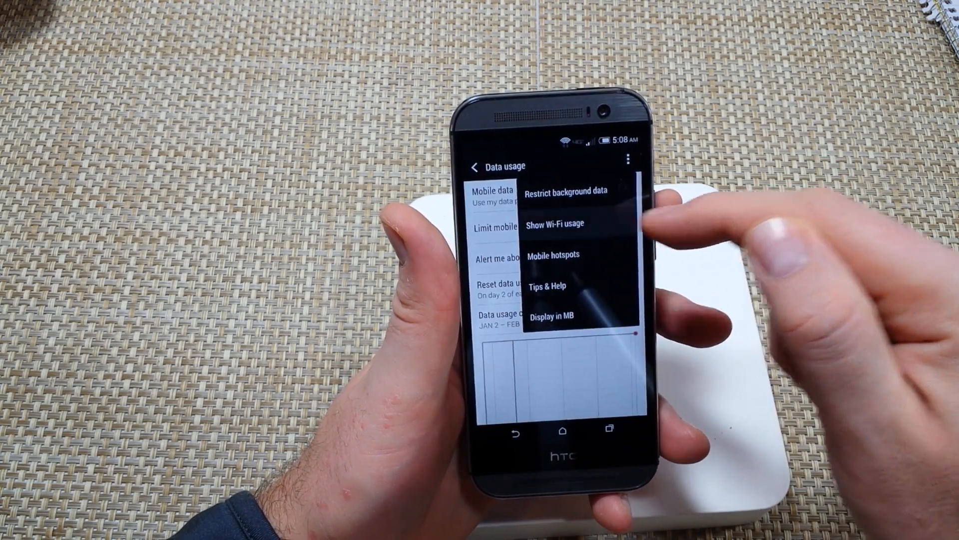
left_click(555, 223)
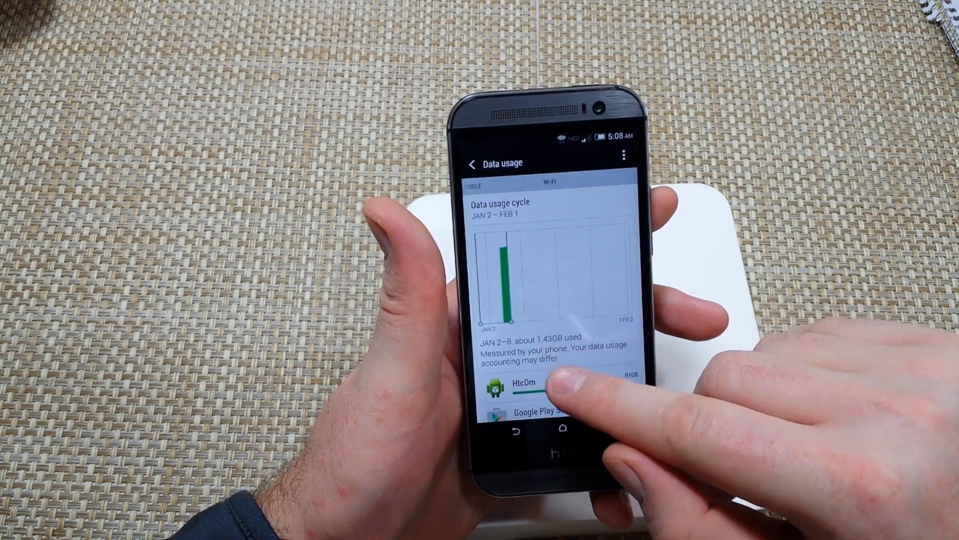
scroll("down", 3)
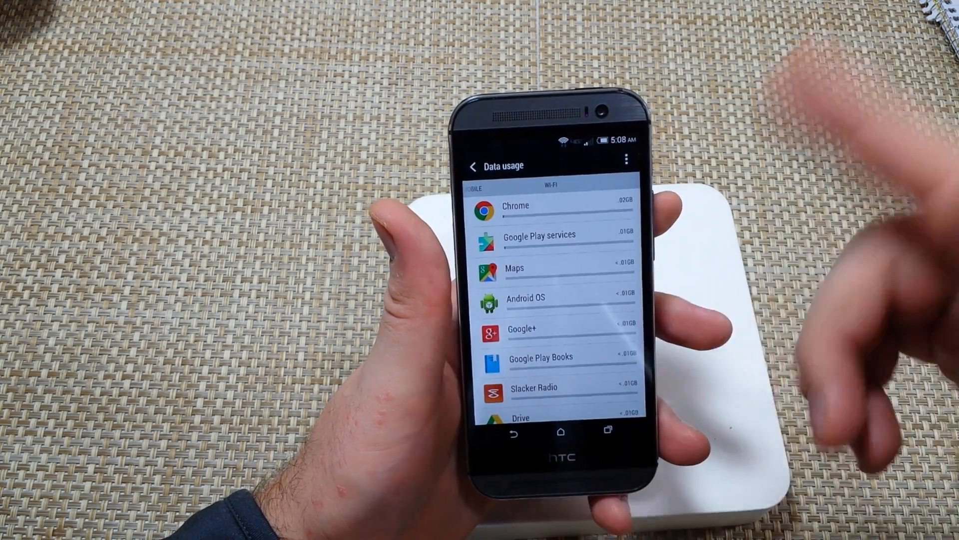
scroll("down", 3)
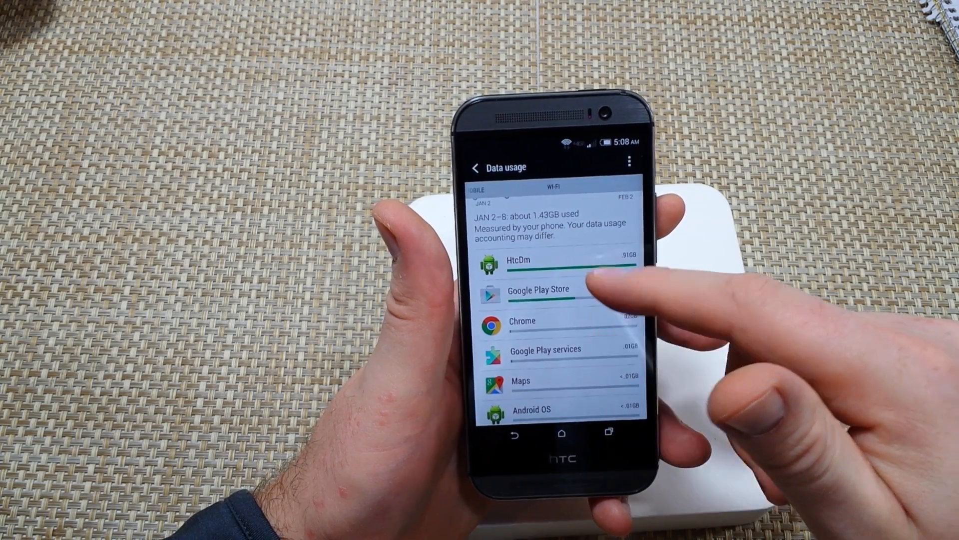
scroll("down", 3)
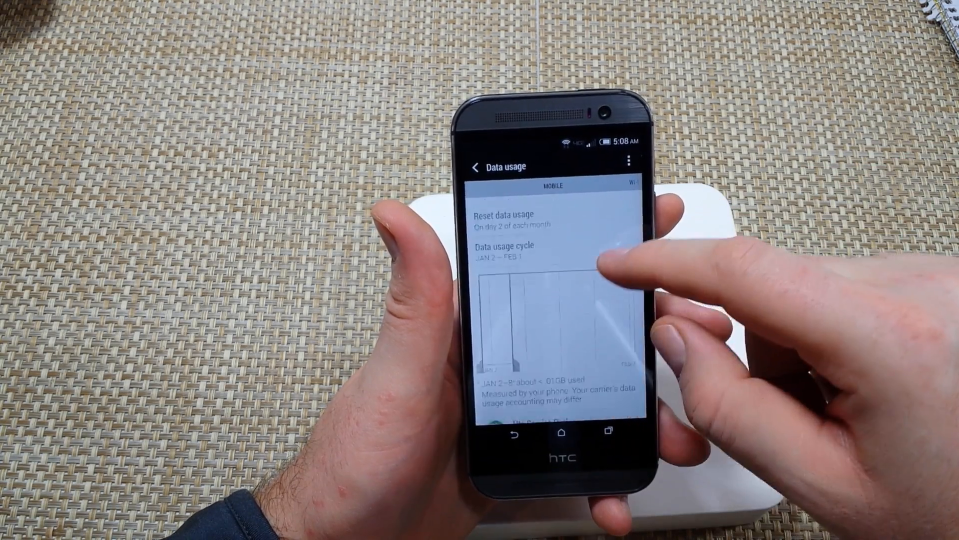
left_click(630, 161)
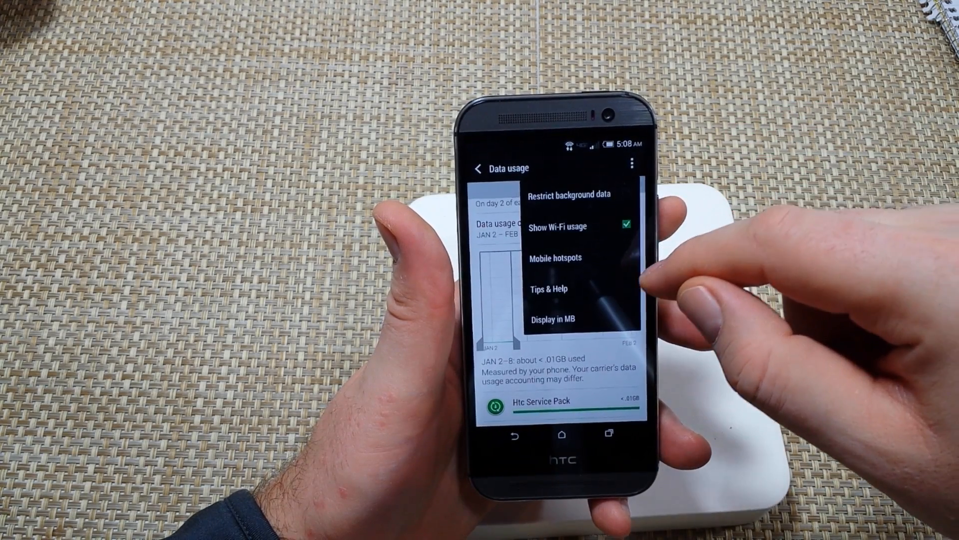